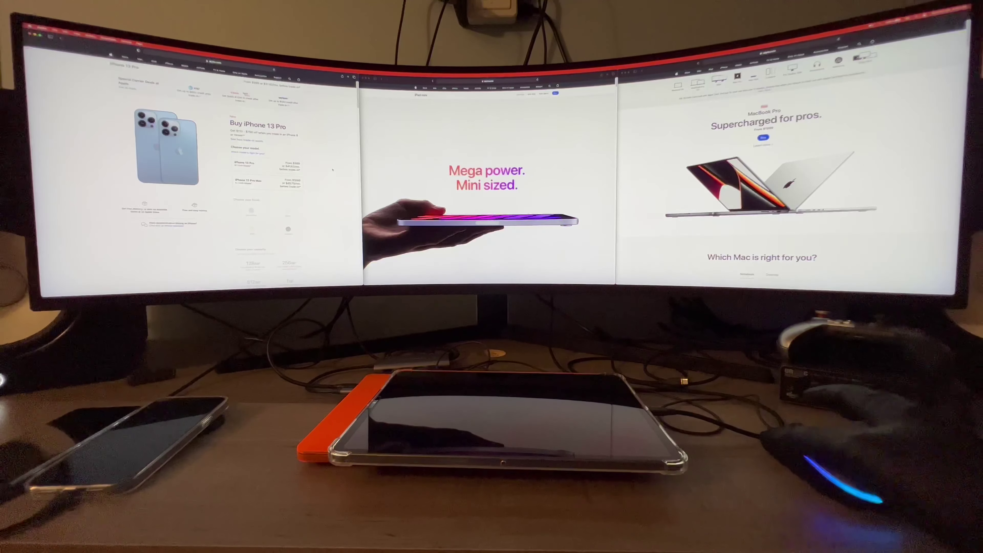
scroll(down, 3)
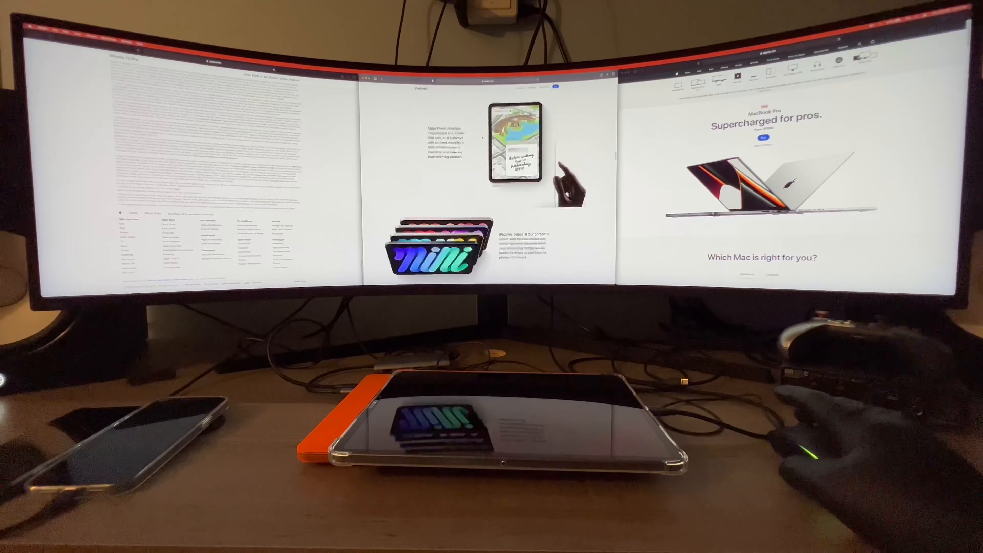
scroll(down, 3)
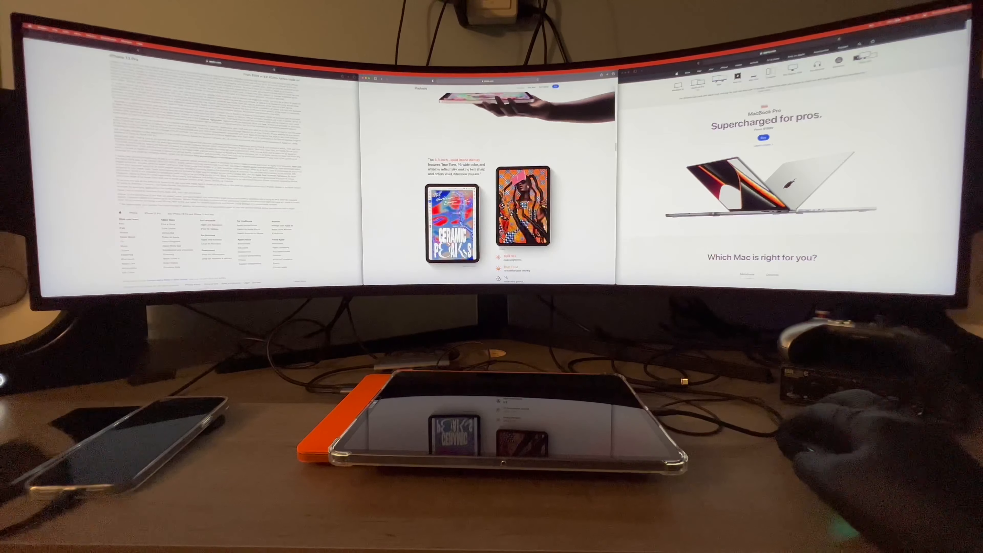